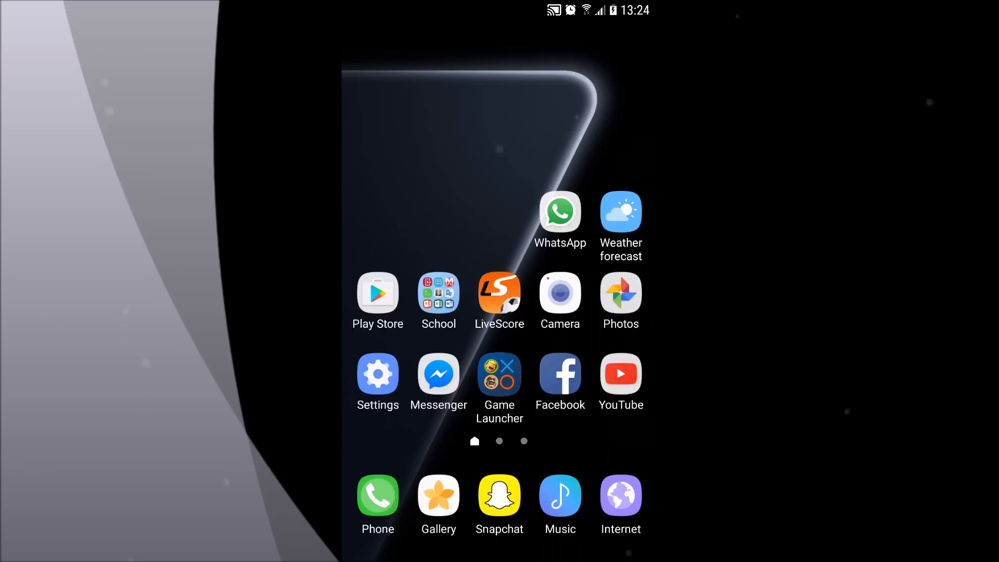
Navigate from the home screen through Settings > Connections to the Data usage page
{"action": "left_click", "coordinate": [377, 373]}
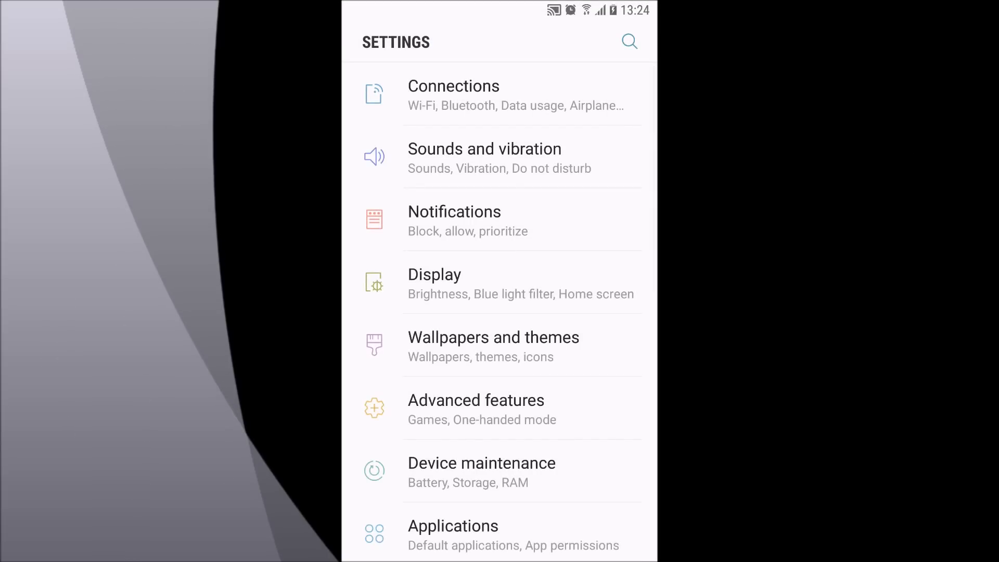
{"action": "left_click", "coordinate": [454, 96]}
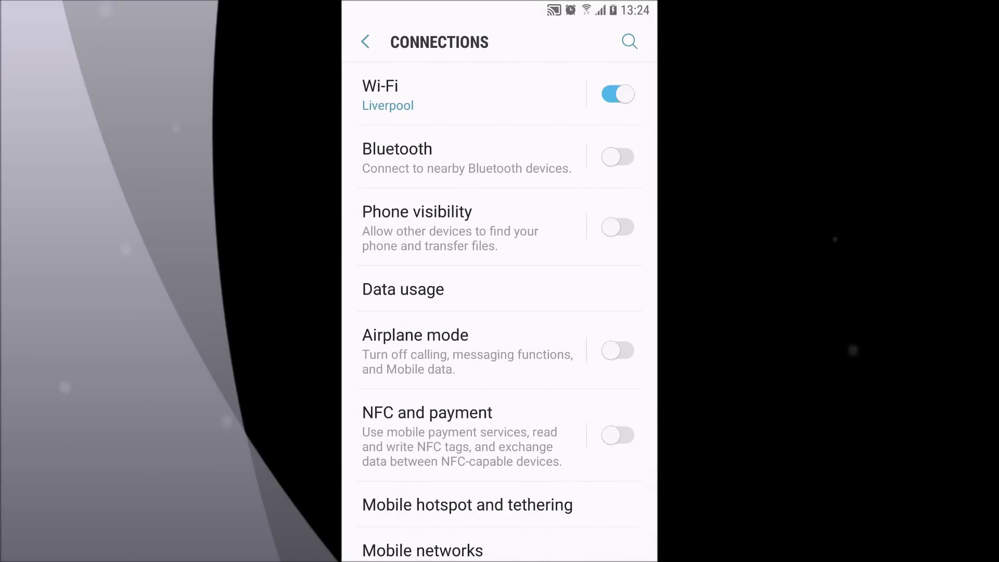
{"action": "left_click", "coordinate": [403, 289]}
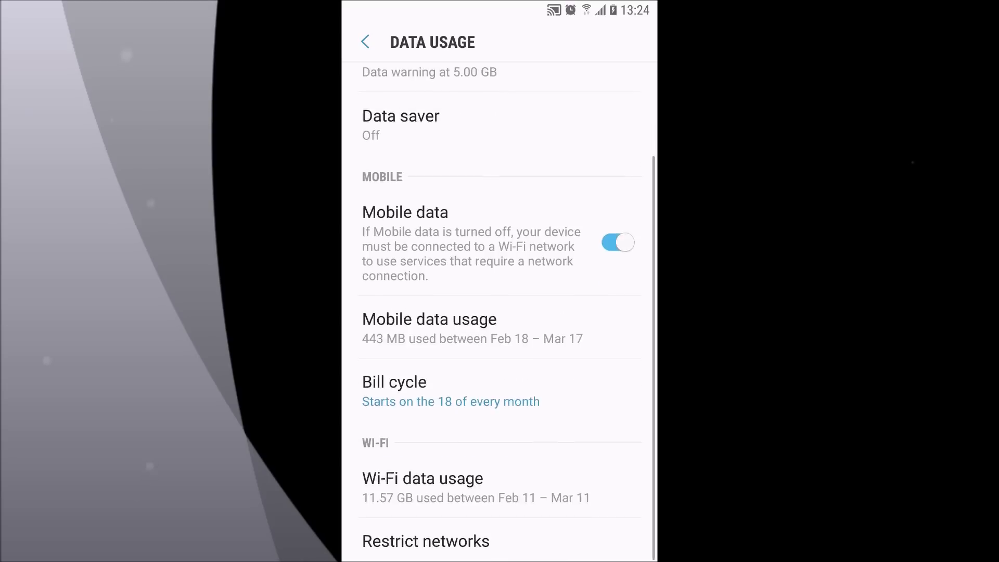
{"action": "left_click", "coordinate": [429, 328]}
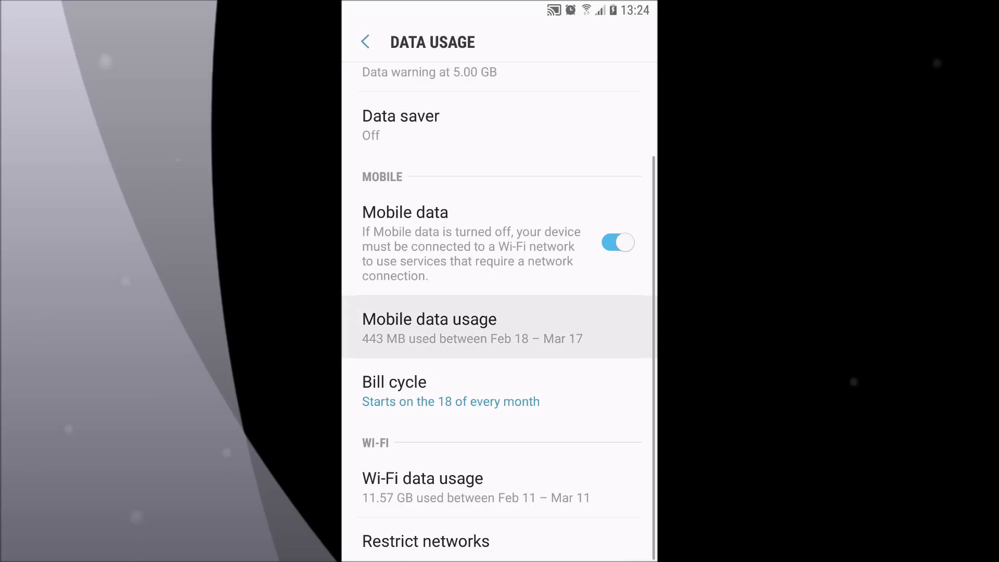
In Mobile data usage, find Facebook and leave its background data usage switched off
{"action": "left_click", "coordinate": [429, 328]}
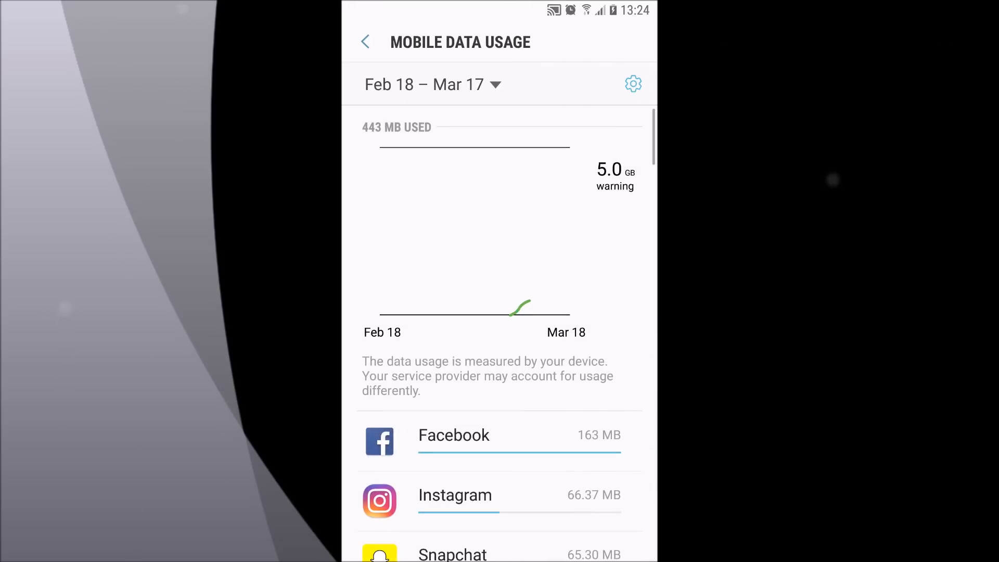
{"action": "scroll", "scroll_direction": "down", "scroll_amount": 3}
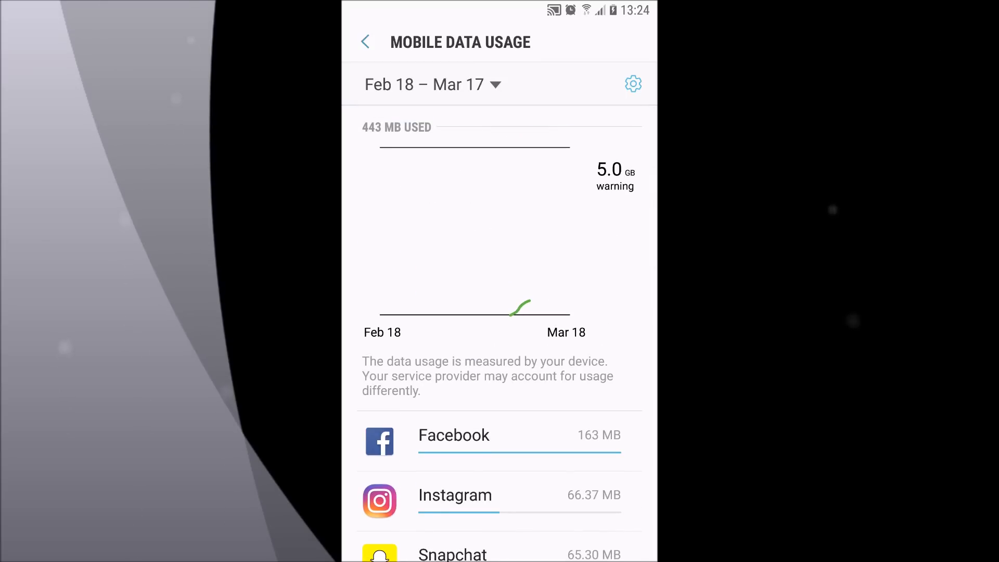
{"action": "left_click", "coordinate": [454, 435]}
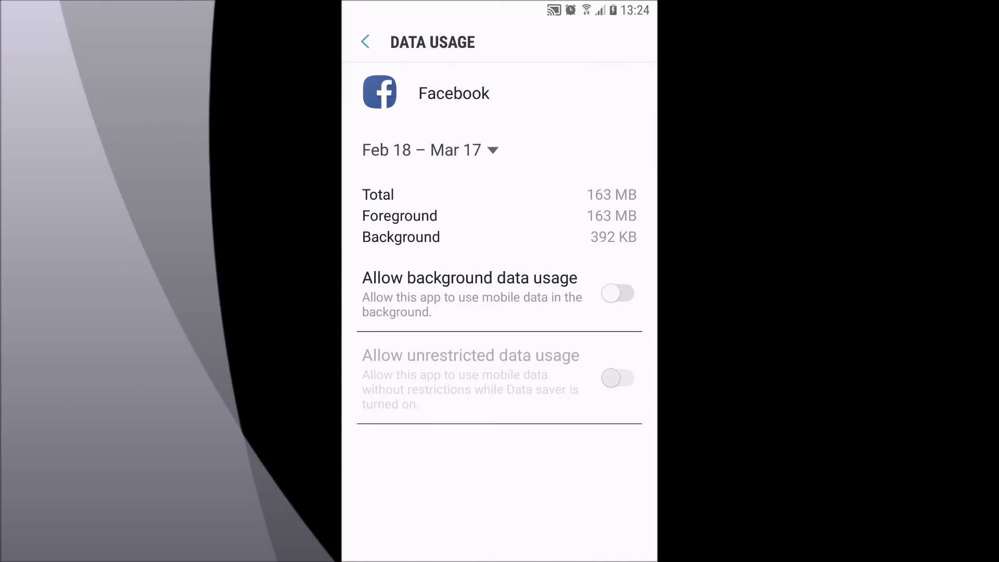
{"action": "left_click", "coordinate": [617, 293]}
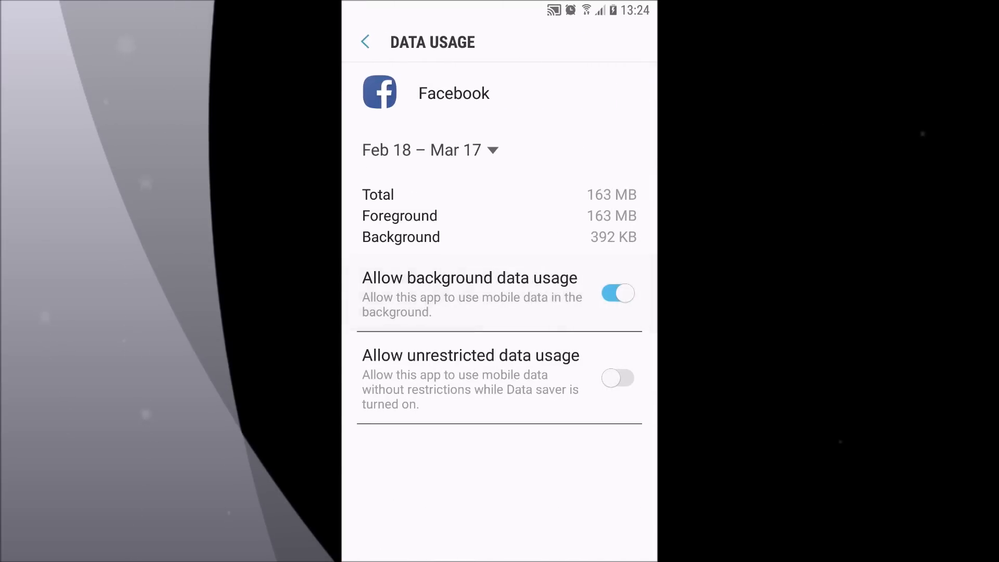
{"action": "left_click", "coordinate": [617, 293]}
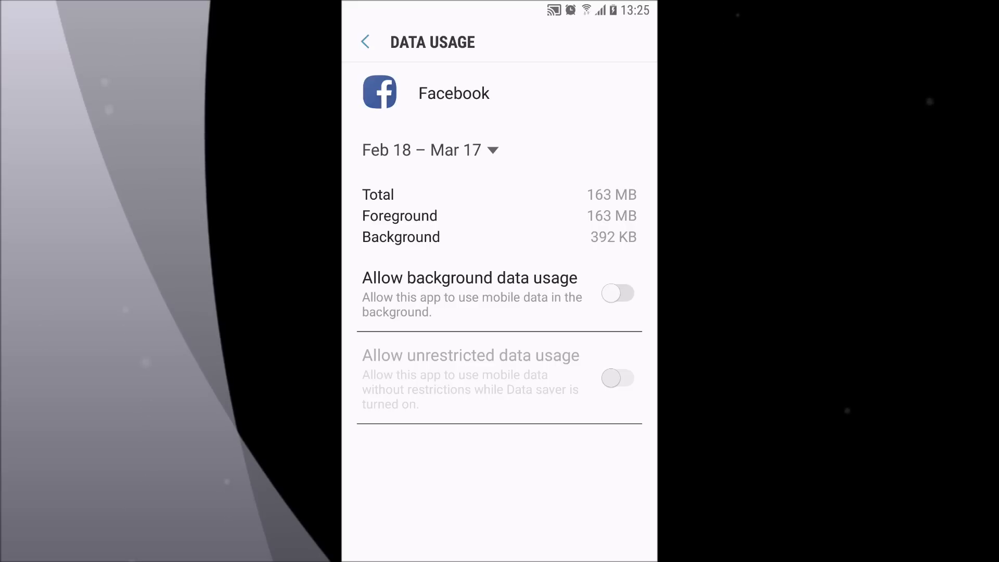
{"action": "left_click", "coordinate": [365, 41]}
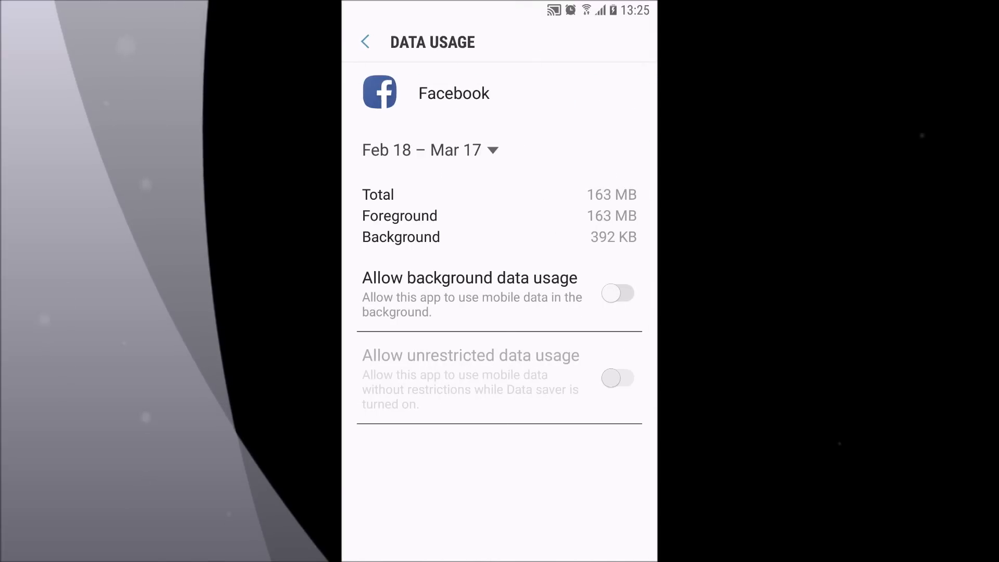
Scroll through the per-app mobile data list, then go back to the 443 MB Data usage overview
{"action": "left_click", "coordinate": [366, 42]}
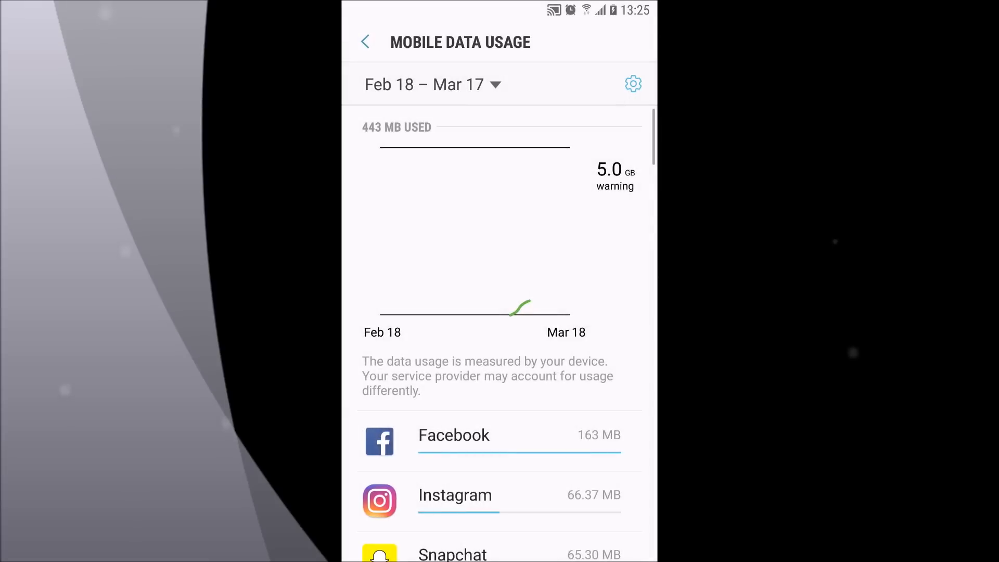
{"action": "scroll", "scroll_direction": "down", "scroll_amount": 3}
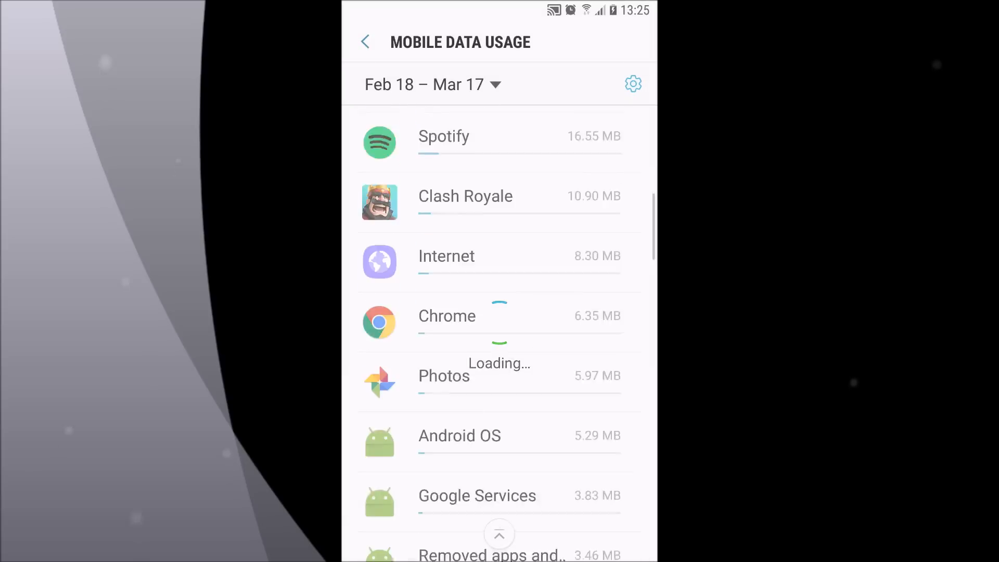
{"action": "scroll", "scroll_direction": "down", "scroll_amount": 3}
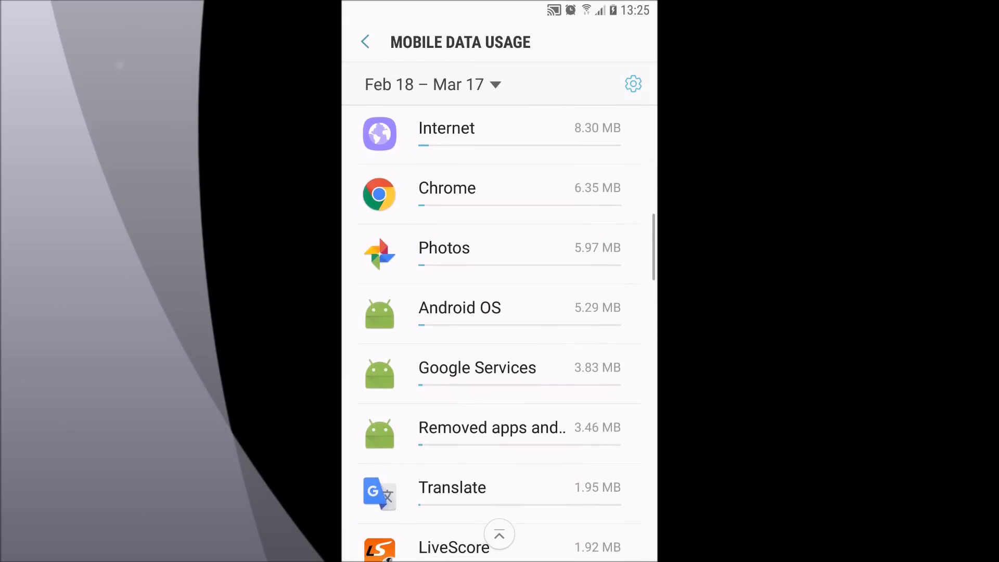
{"action": "left_click", "coordinate": [476, 367]}
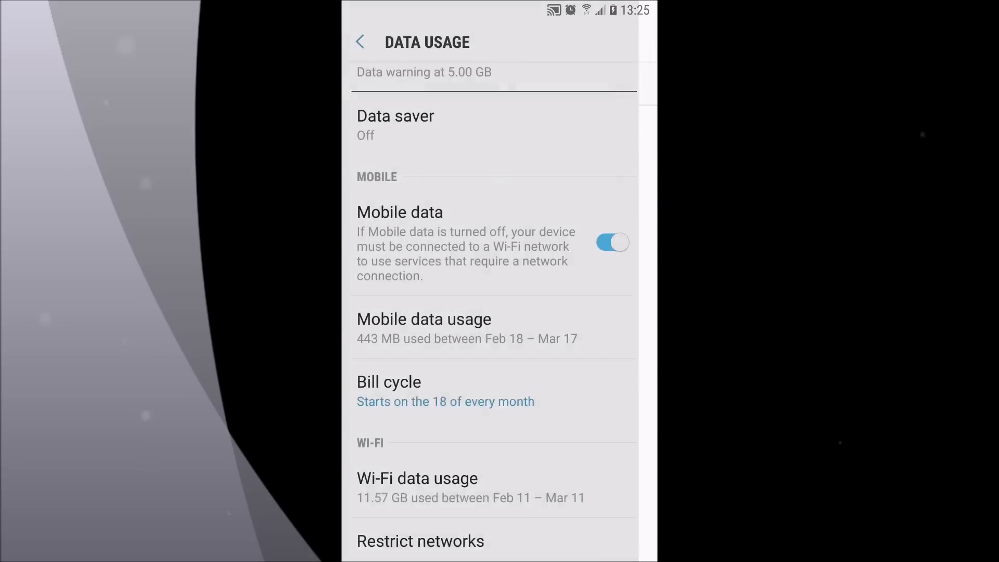
{"action": "scroll", "scroll_direction": "down", "scroll_amount": 3}
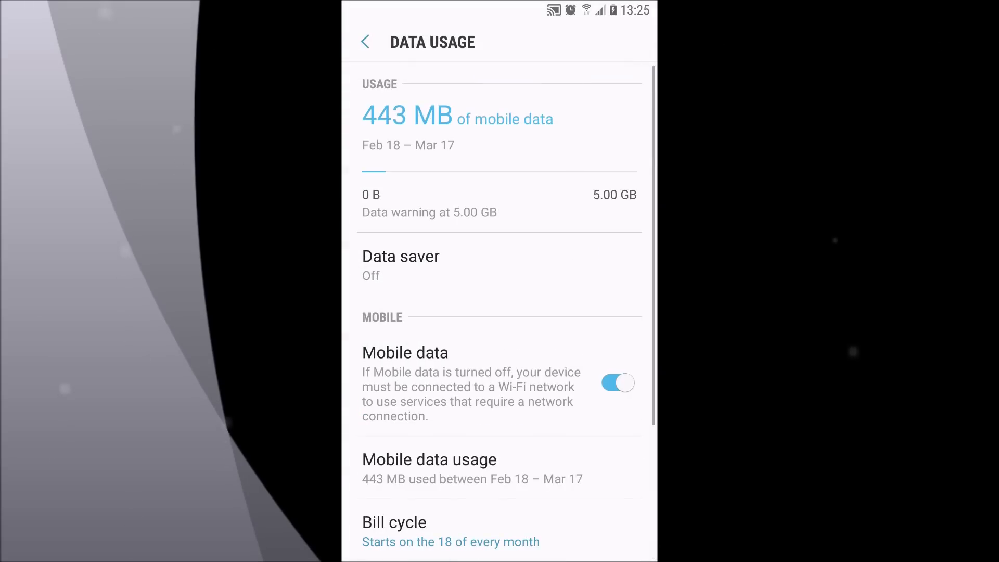
Back in Connections, scroll down and open the Location settings page
{"action": "left_click", "coordinate": [365, 42]}
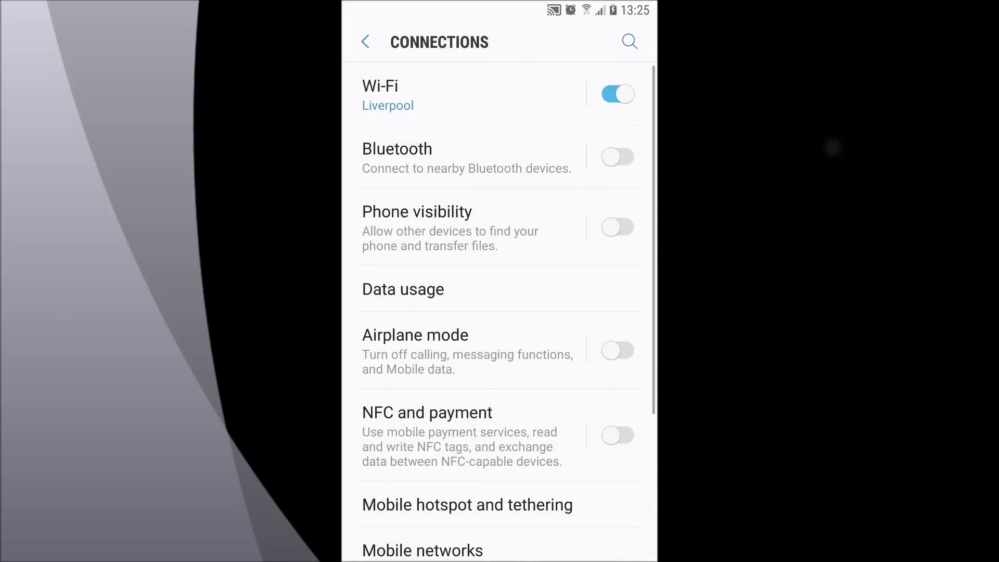
{"action": "scroll", "scroll_direction": "down", "scroll_amount": 3}
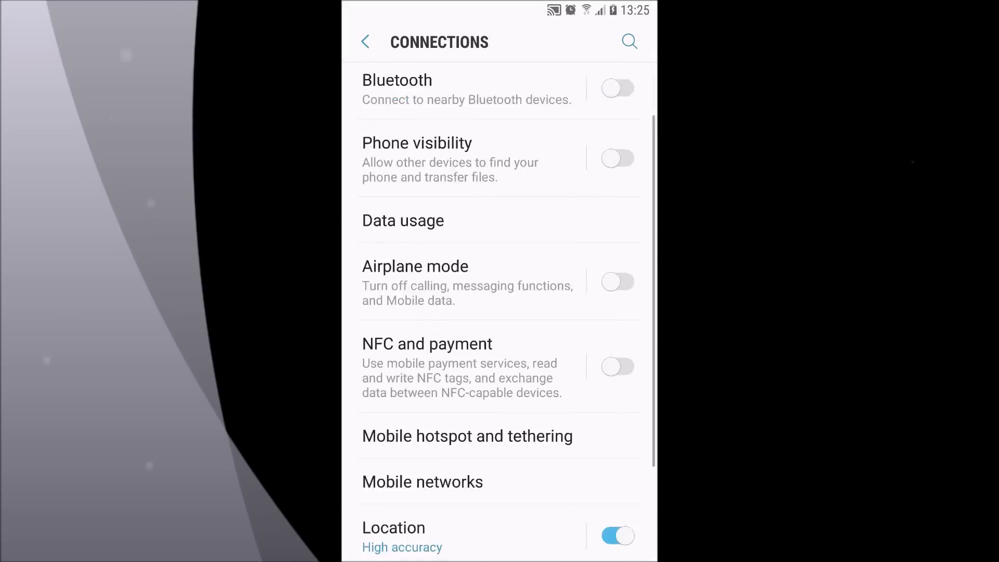
{"action": "left_click", "coordinate": [393, 527]}
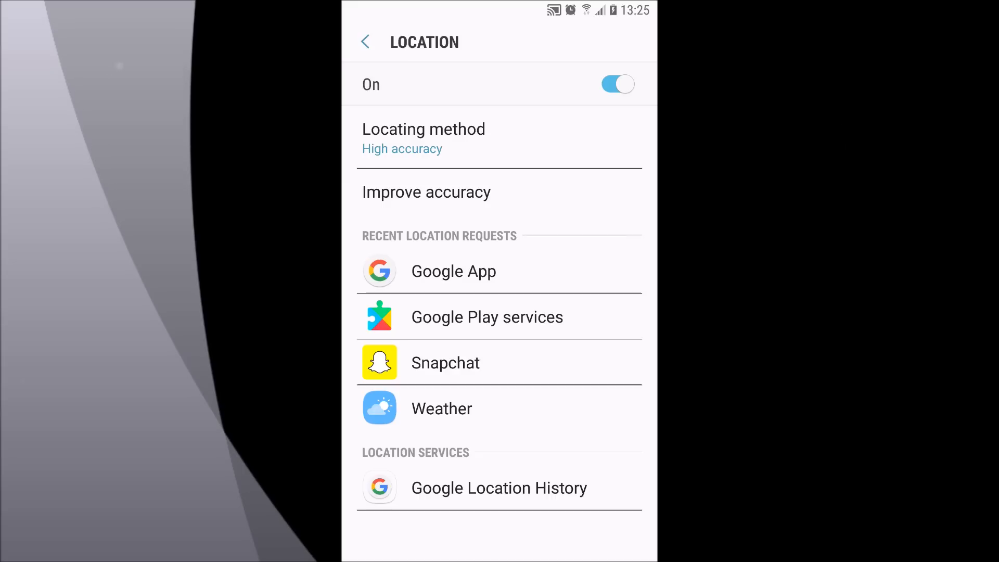
{"action": "left_click", "coordinate": [499, 488]}
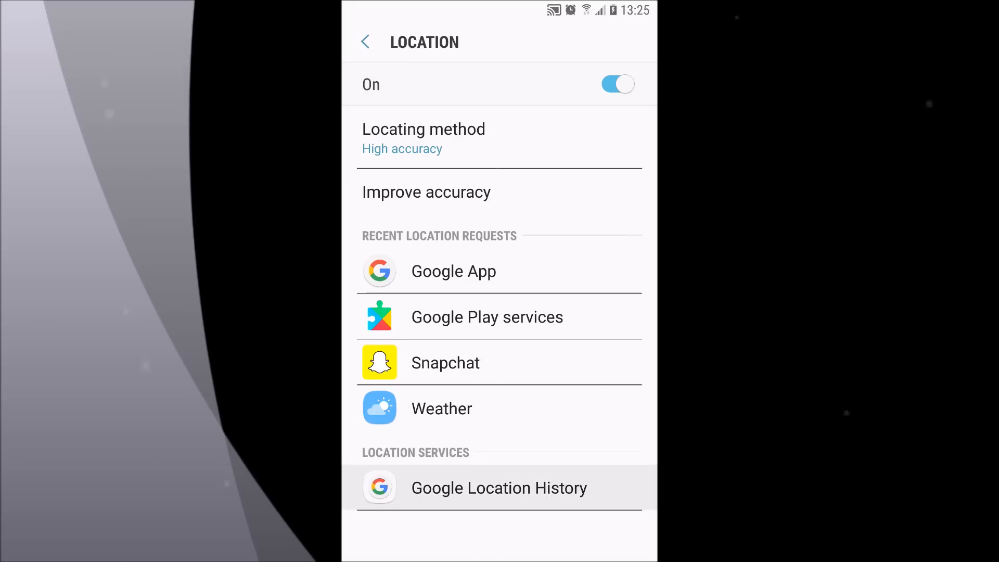
{"action": "left_click", "coordinate": [499, 488]}
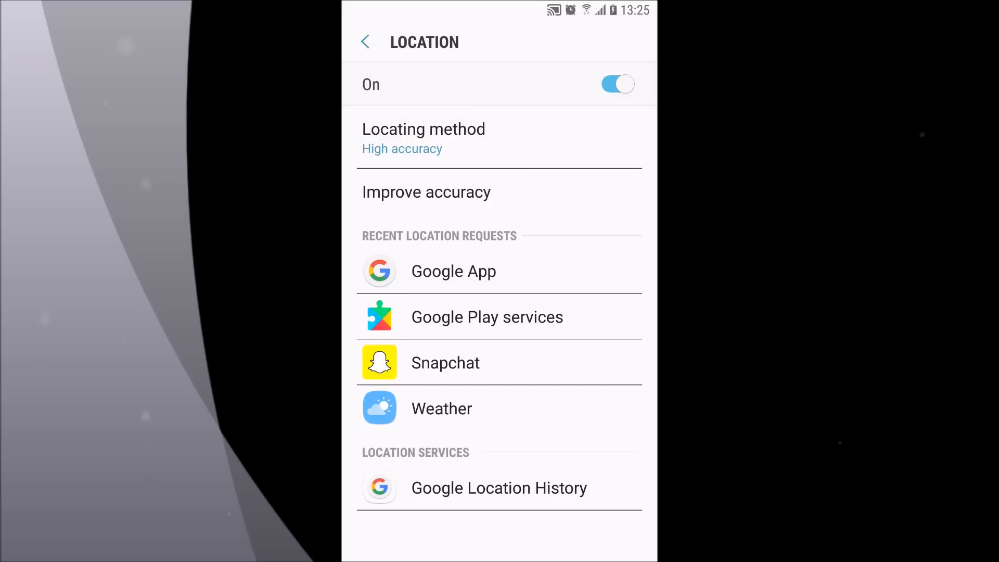
{"action": "left_click", "coordinate": [423, 138]}
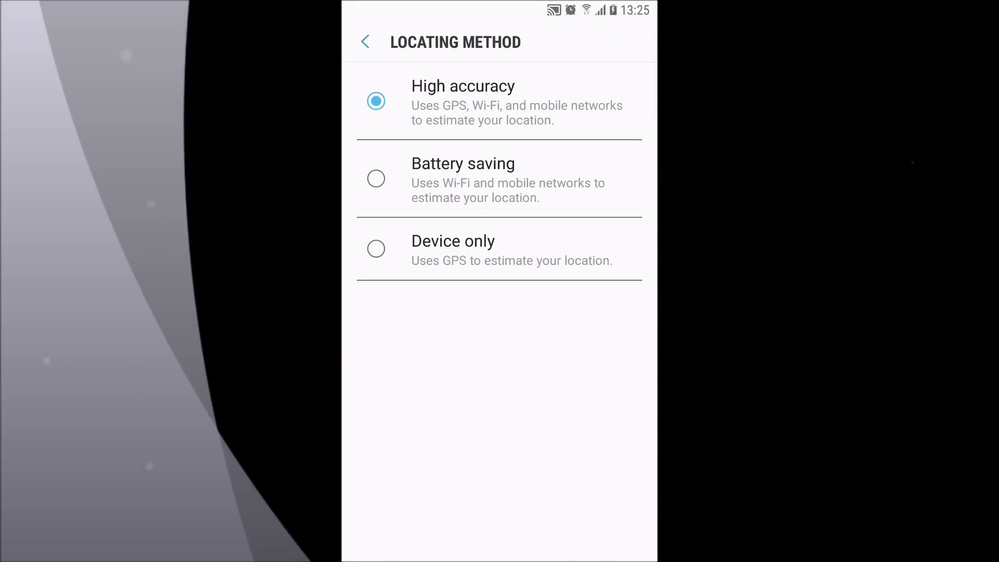
{"action": "left_click", "coordinate": [365, 42]}
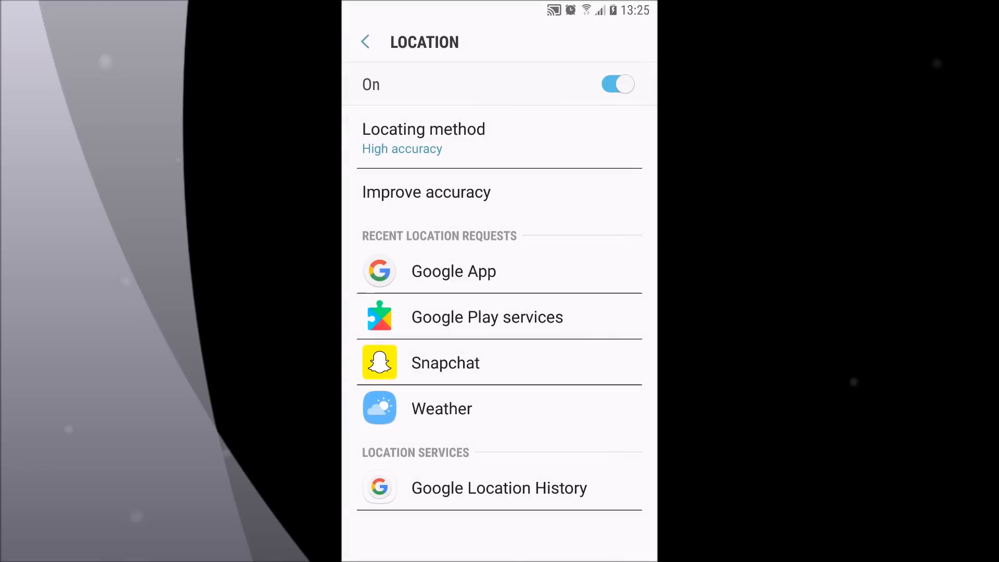
Check Improve accuracy shows Wi-Fi and Bluetooth scanning off, then back out to Connections
{"action": "left_click", "coordinate": [427, 192]}
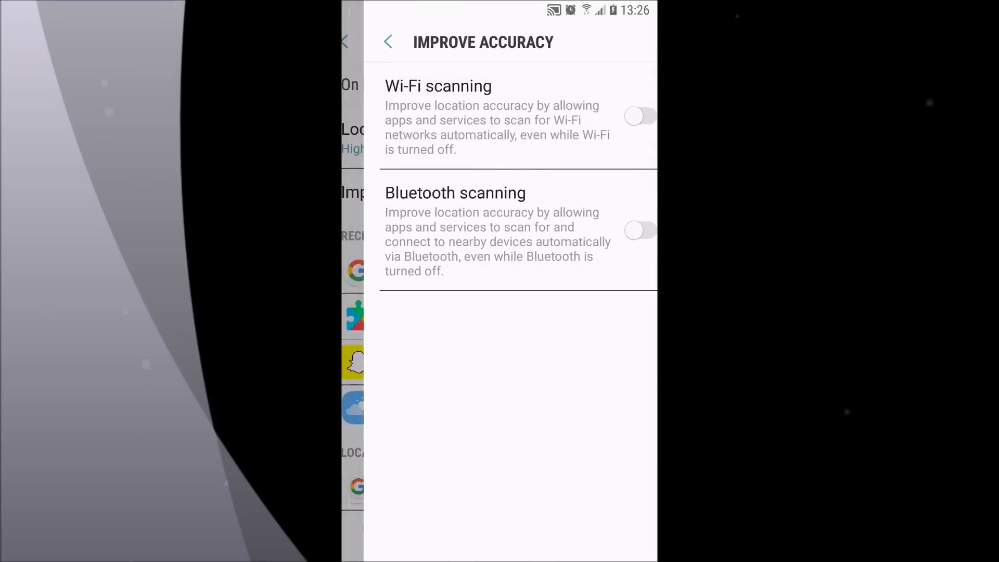
{"action": "left_click", "coordinate": [387, 41]}
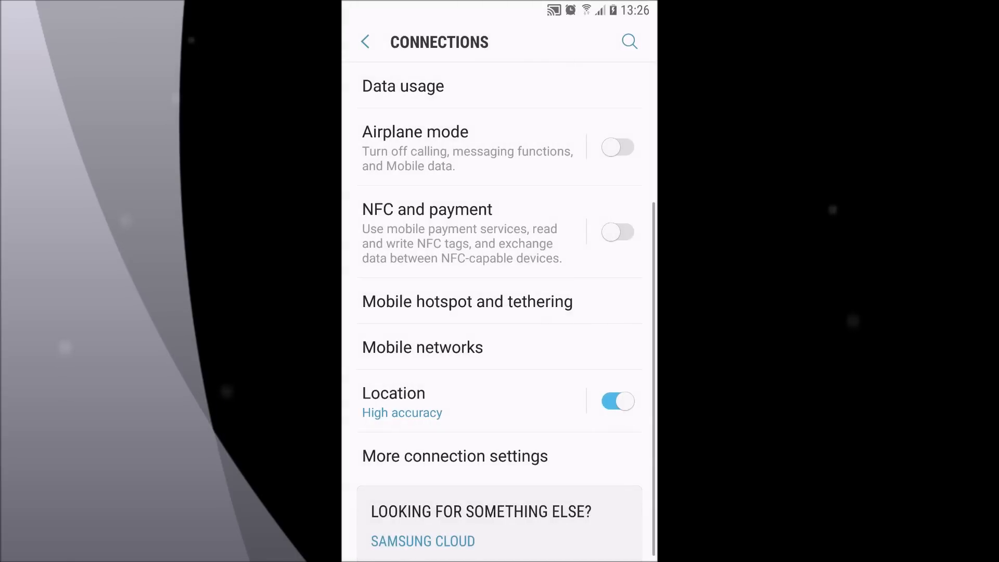
{"action": "scroll", "scroll_direction": "down", "scroll_amount": 3}
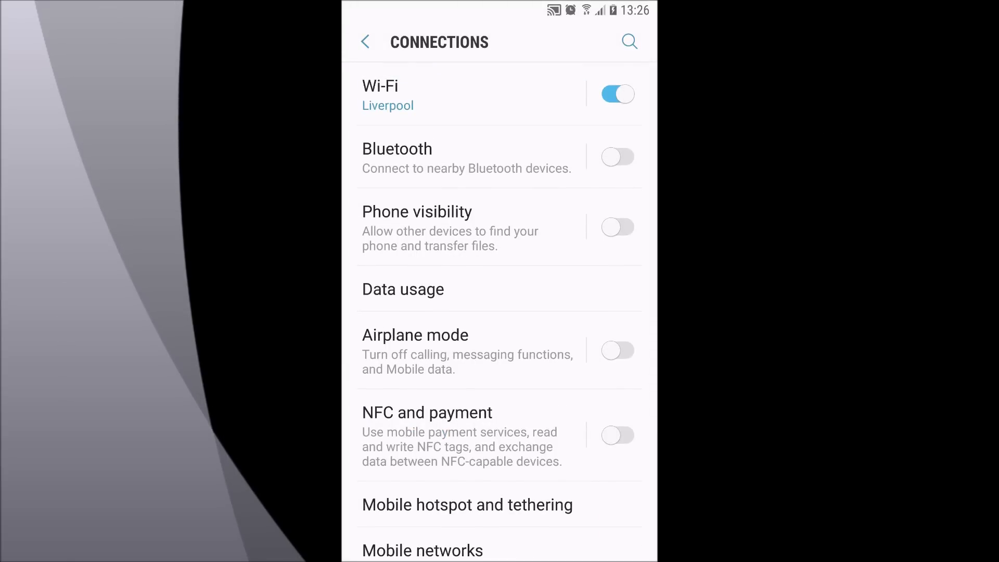
In Data usage, verify Data saver is Off and back out to the main Settings list
{"action": "left_click", "coordinate": [403, 288]}
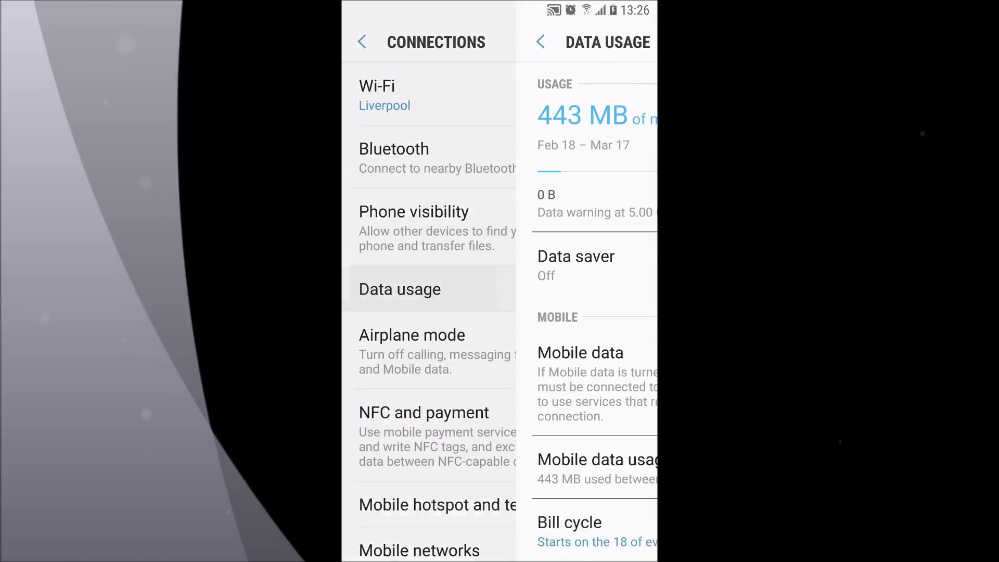
{"action": "left_click", "coordinate": [576, 264]}
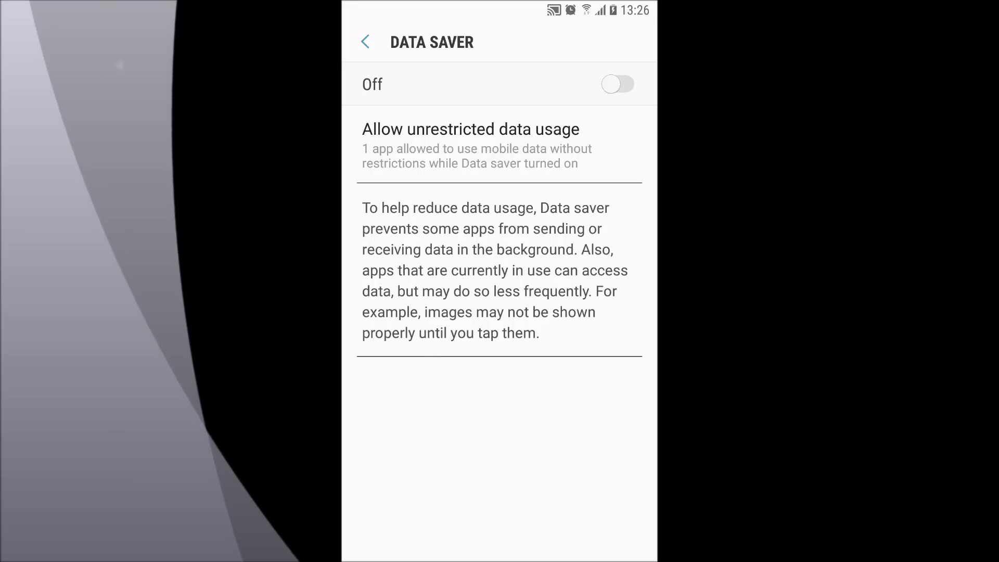
{"action": "left_click", "coordinate": [366, 42]}
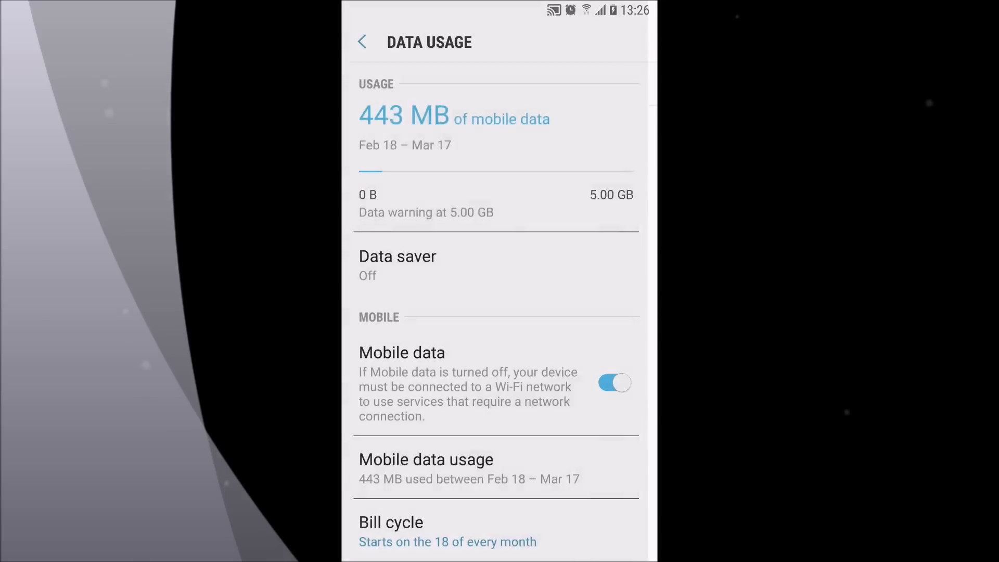
{"action": "left_click", "coordinate": [362, 42]}
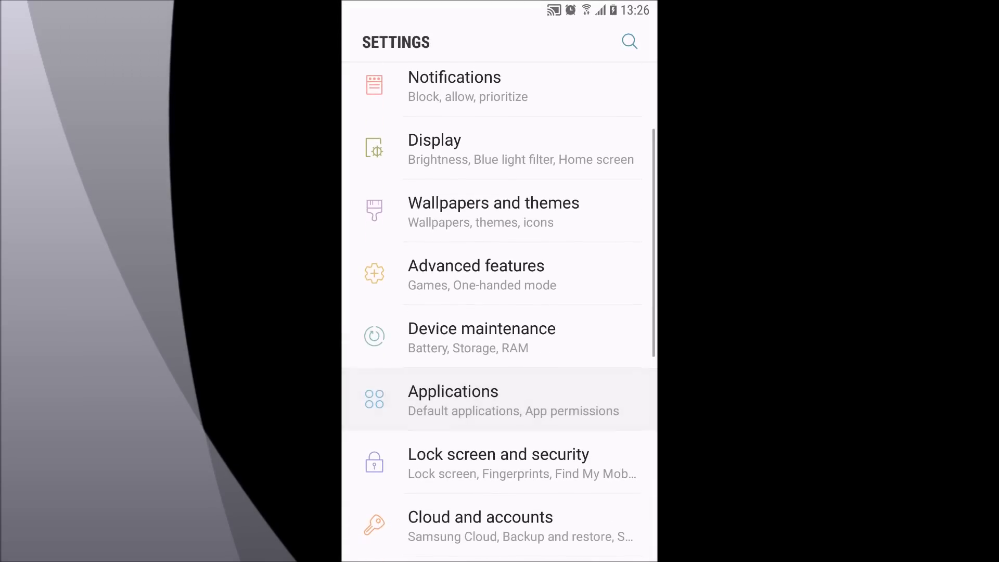
Via Device maintenance > Battery, check status and the Battery usage history, leaving power saving off, then go home
{"action": "left_click", "coordinate": [481, 337]}
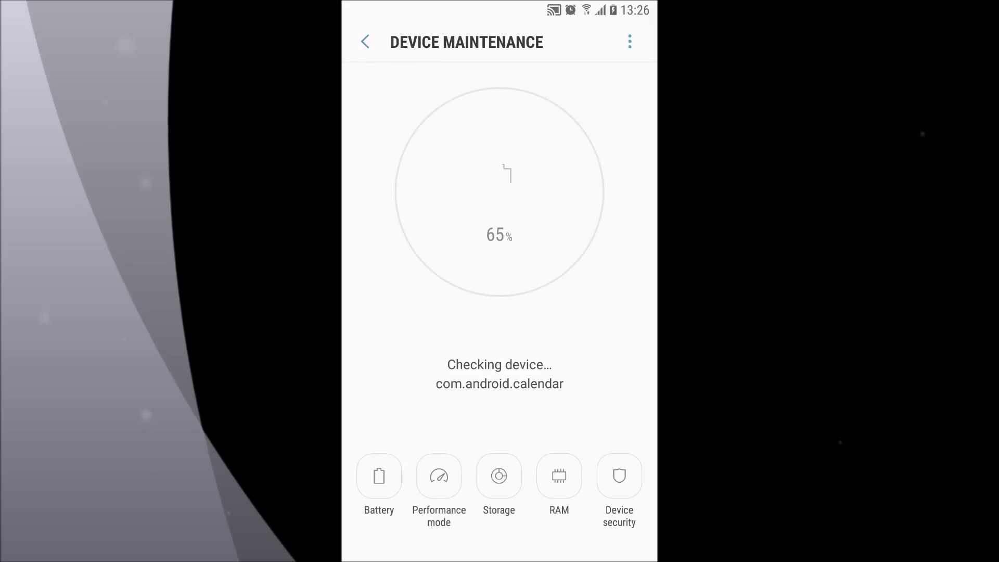
{"action": "left_click", "coordinate": [379, 475]}
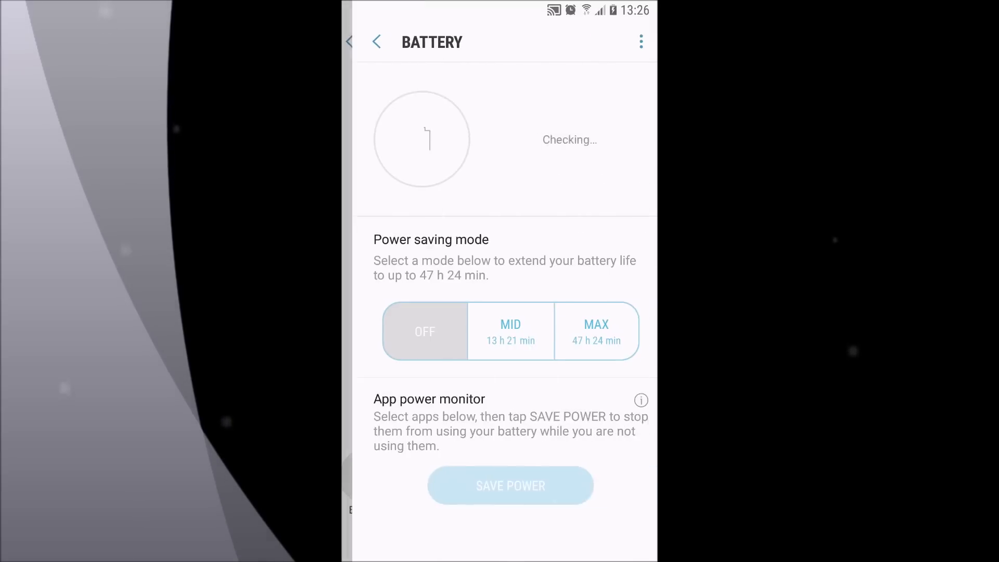
{"action": "scroll", "scroll_direction": "down", "scroll_amount": 3}
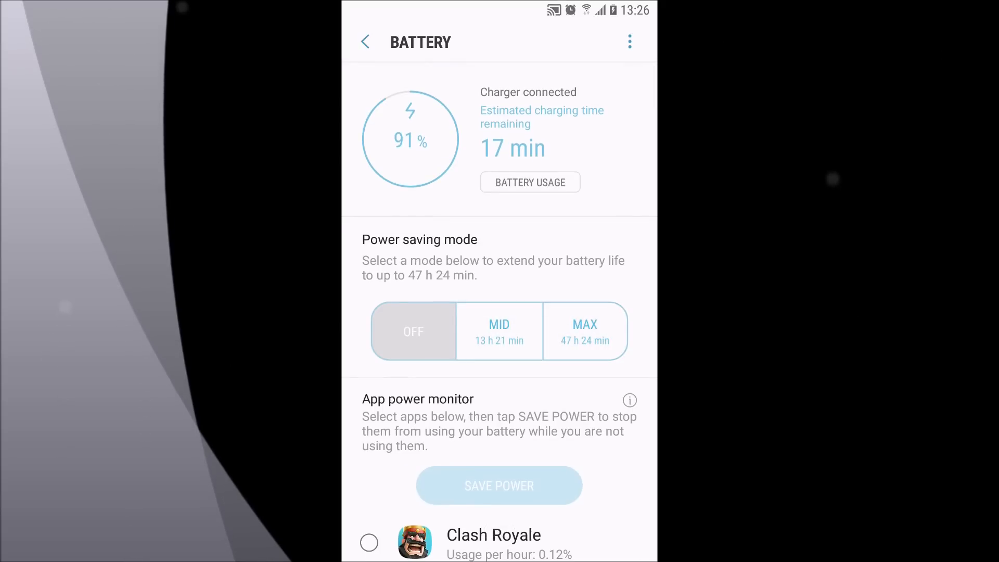
{"action": "left_click", "coordinate": [530, 182]}
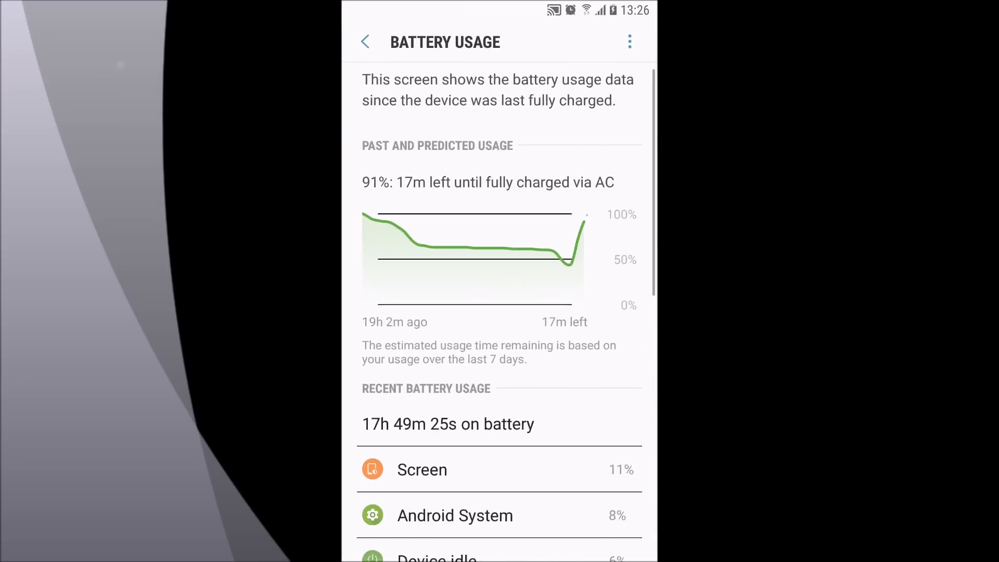
{"action": "scroll", "scroll_direction": "down", "scroll_amount": 3}
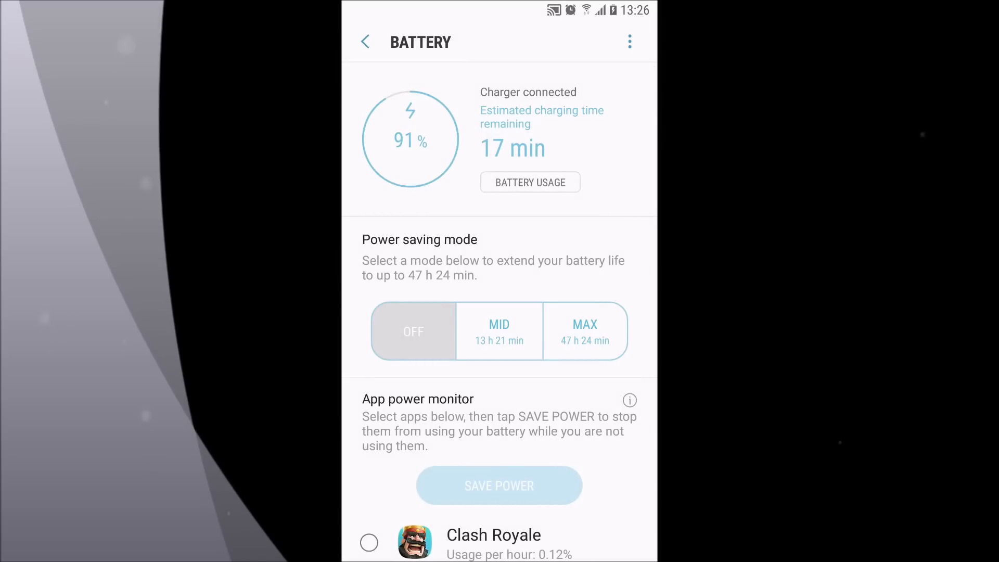
{"action": "left_click", "coordinate": [365, 42]}
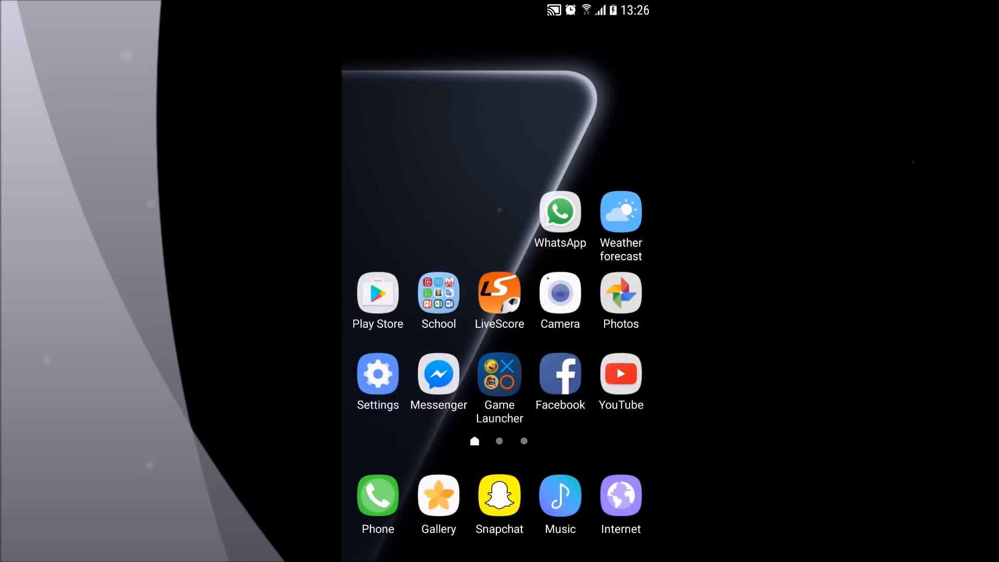
In Play Store settings, keep Auto-update apps on 'Do not auto-update apps'
{"action": "left_click", "coordinate": [376, 293]}
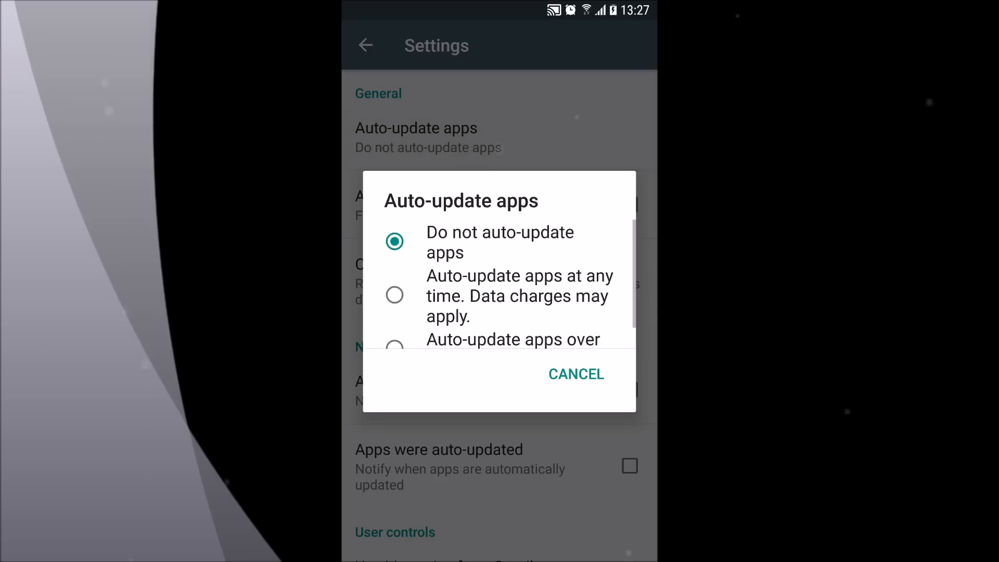
{"action": "left_click", "coordinate": [574, 374]}
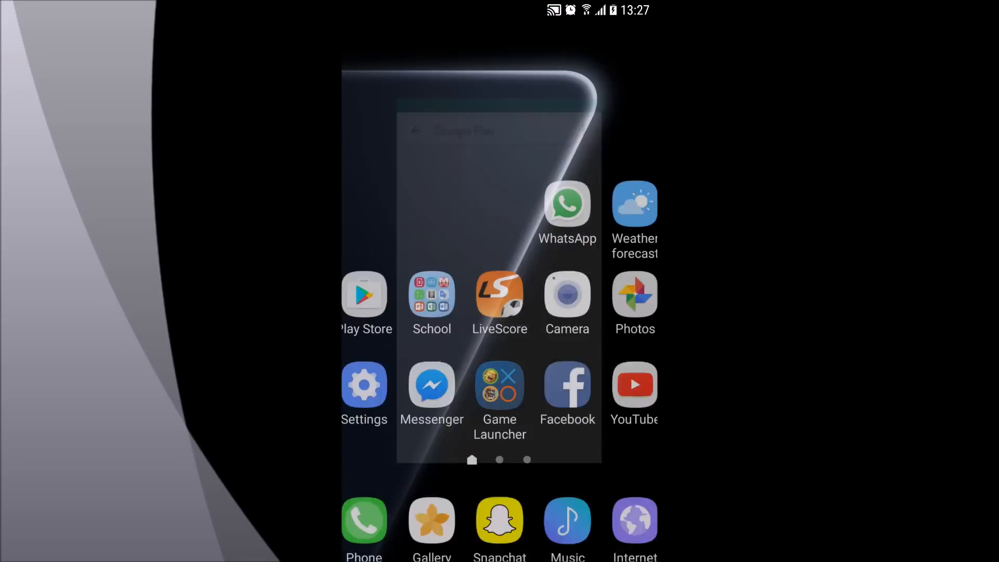
In Galaxy Apps' settings, open Auto update apps and choose Turn off
{"action": "left_click", "coordinate": [364, 296]}
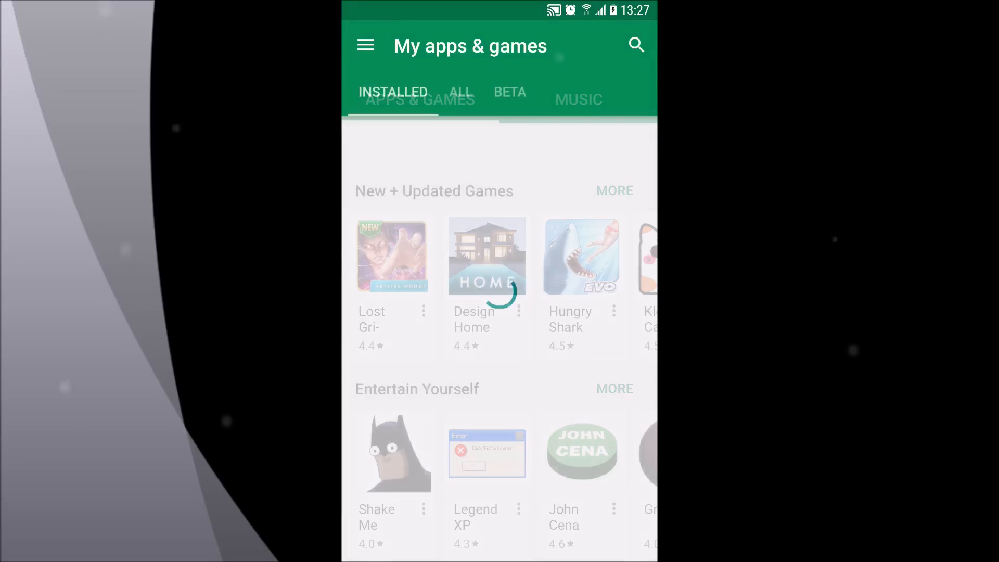
{"action": "left_click", "coordinate": [393, 92]}
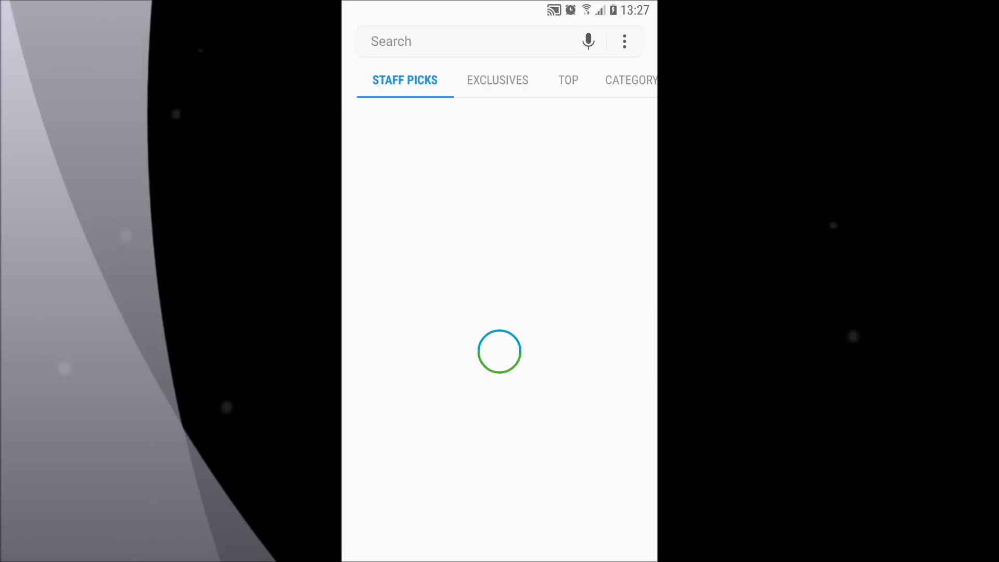
{"action": "left_click", "coordinate": [623, 40]}
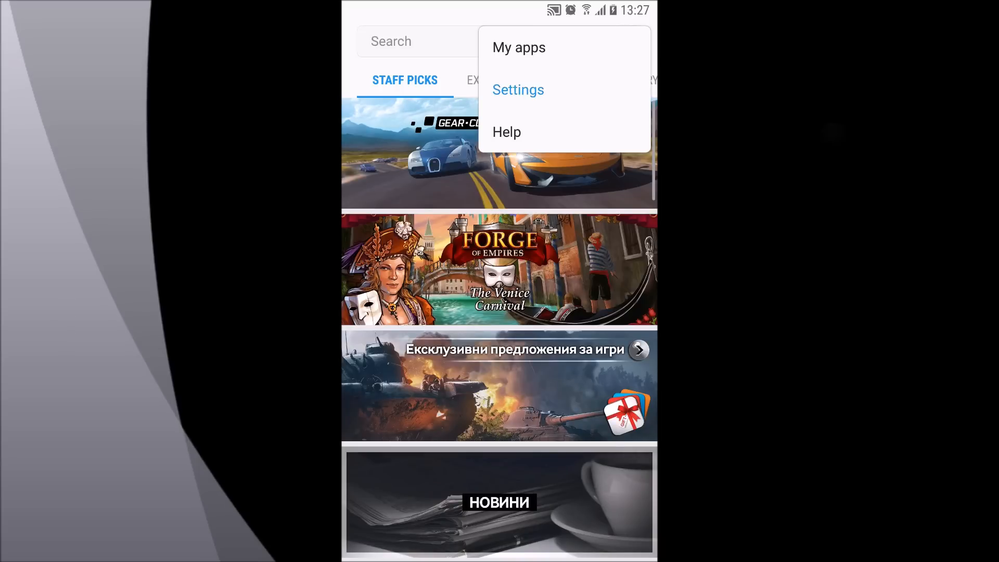
{"action": "left_click", "coordinate": [518, 89]}
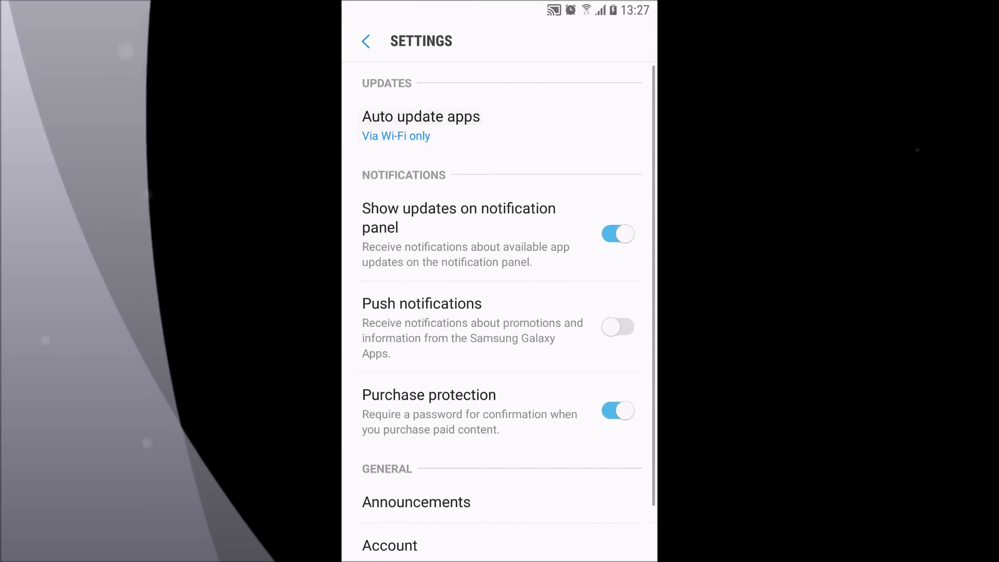
{"action": "left_click", "coordinate": [421, 126]}
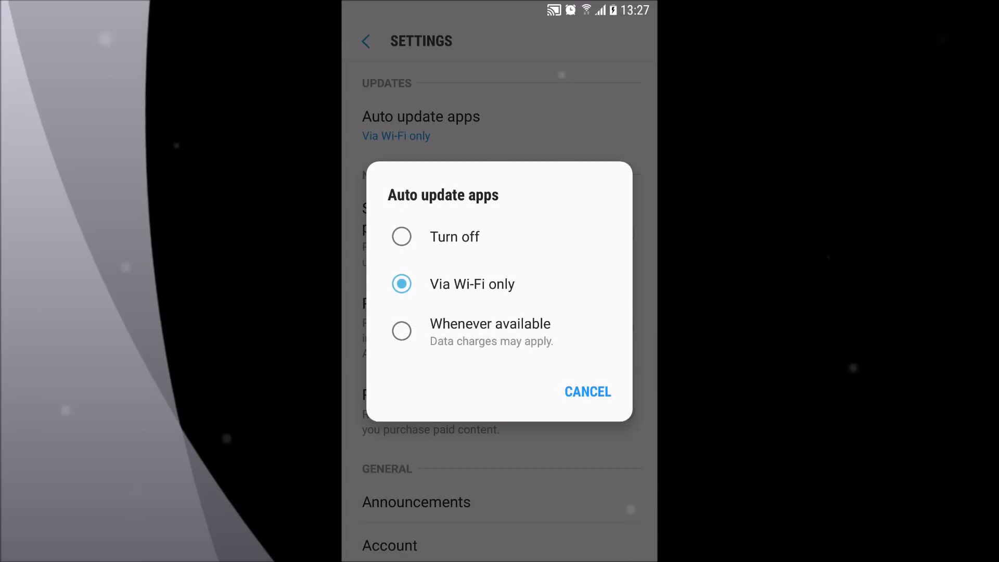
{"action": "left_click", "coordinate": [587, 391]}
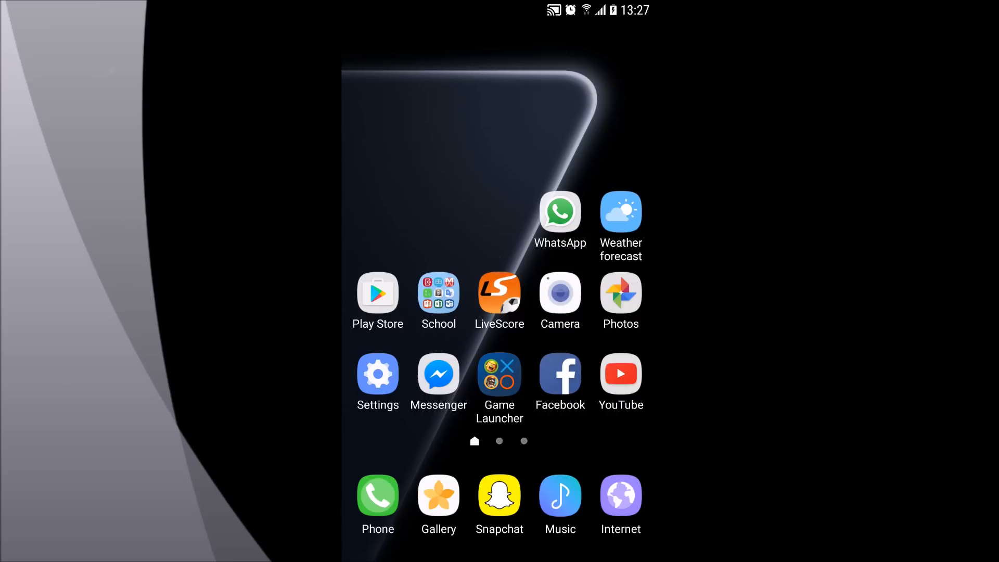
In Weather settings set Auto refresh to None, then reopen the Vidin forecast from home
{"action": "left_click", "coordinate": [619, 211]}
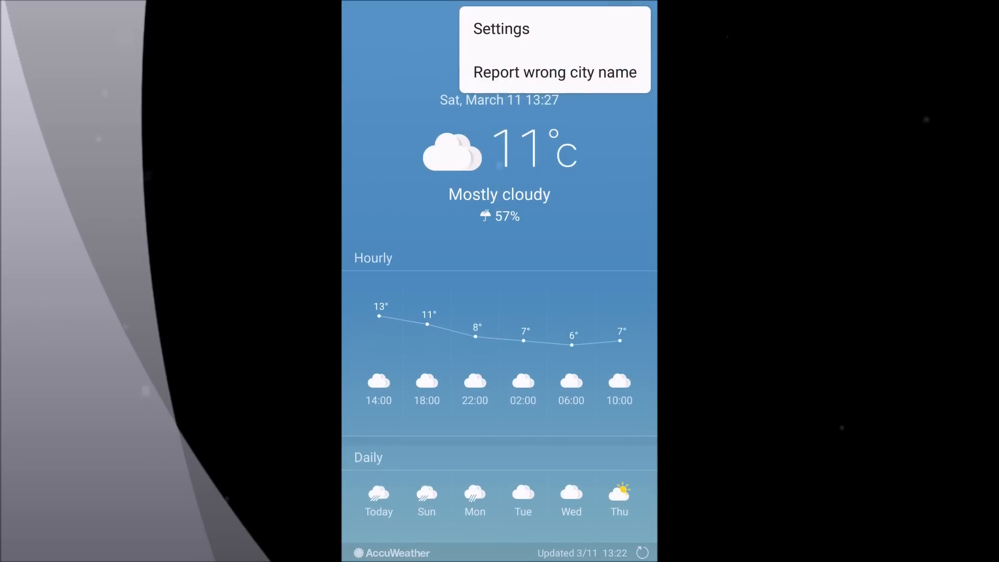
{"action": "left_click", "coordinate": [501, 29]}
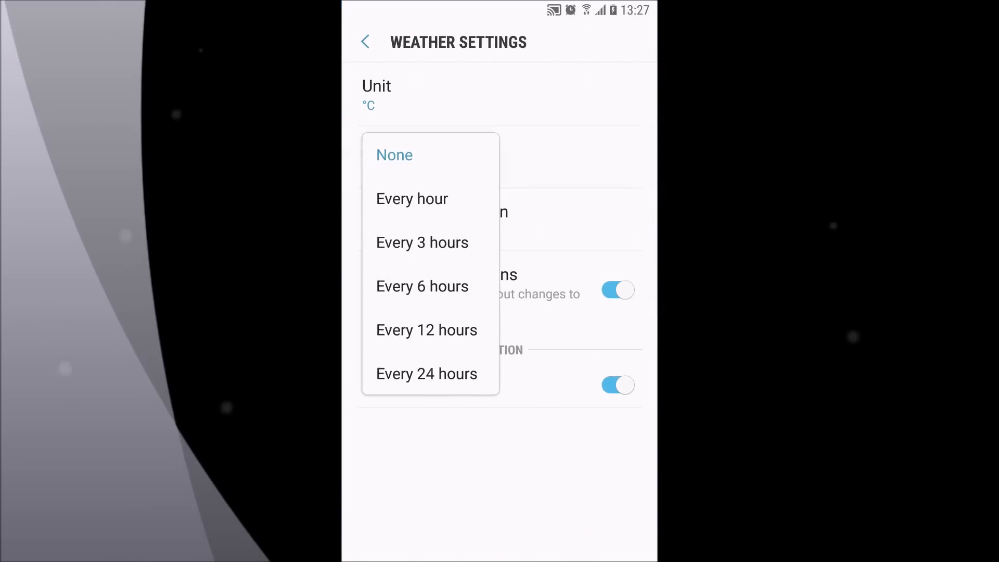
{"action": "left_click", "coordinate": [393, 155]}
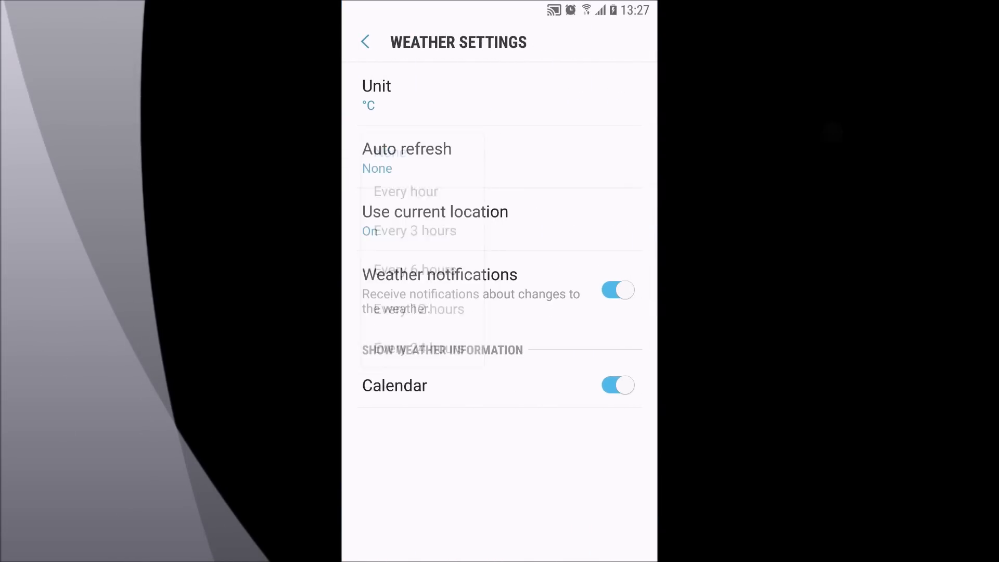
{"action": "left_click", "coordinate": [407, 158]}
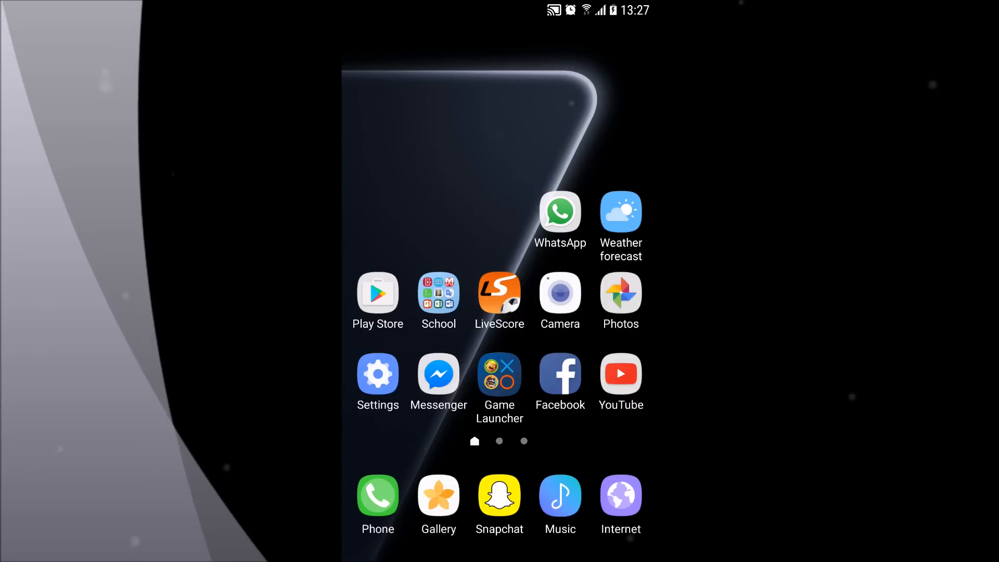
{"action": "left_click", "coordinate": [619, 218]}
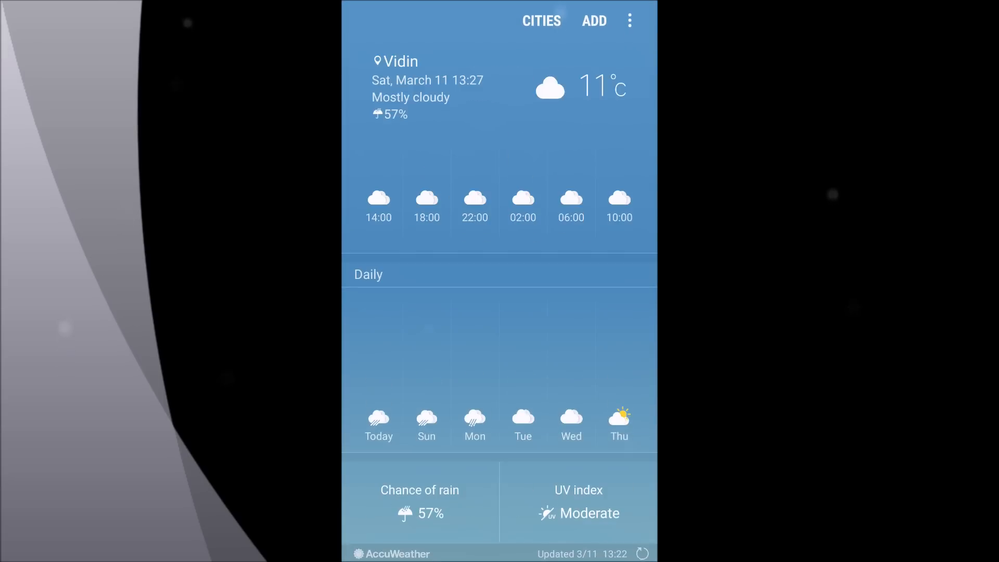